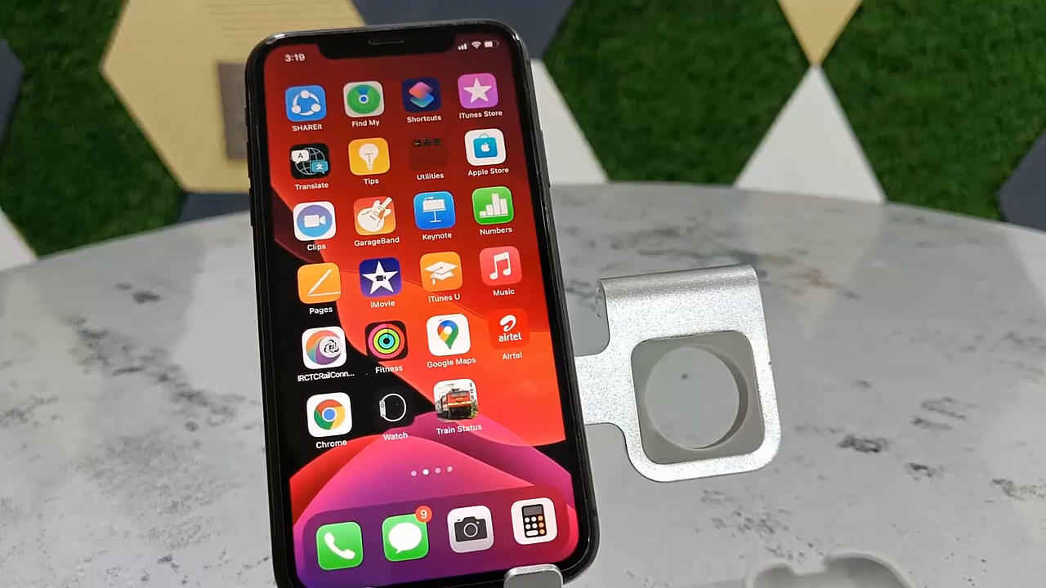
# - Swipe across the home screen to the Settings icon and launch Settings
pyautogui.hscroll(-3)
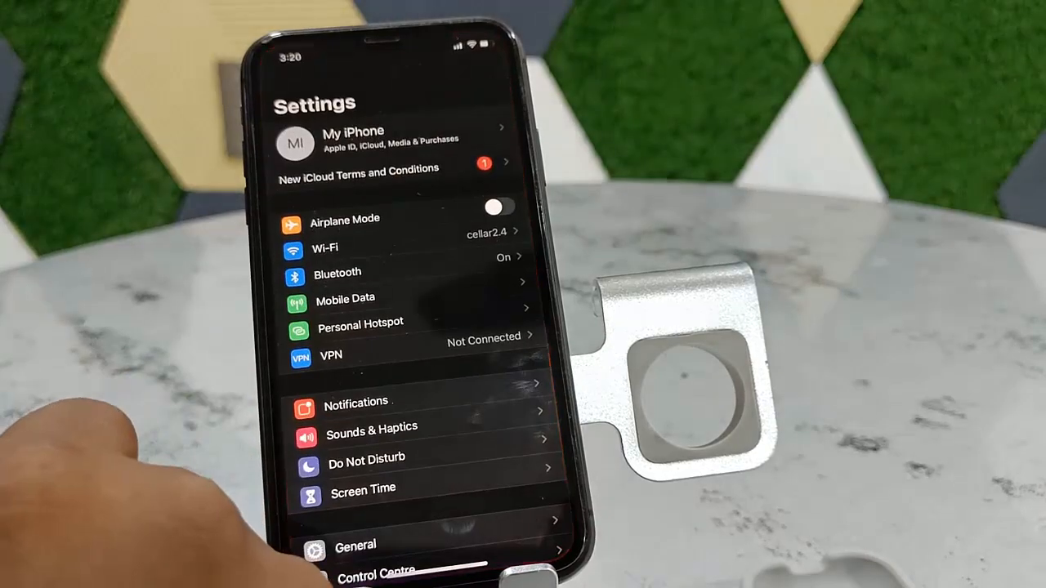
# - Go to General > Software Update, showing iOS 14.8 with iOS 15 available
pyautogui.scroll(-3)
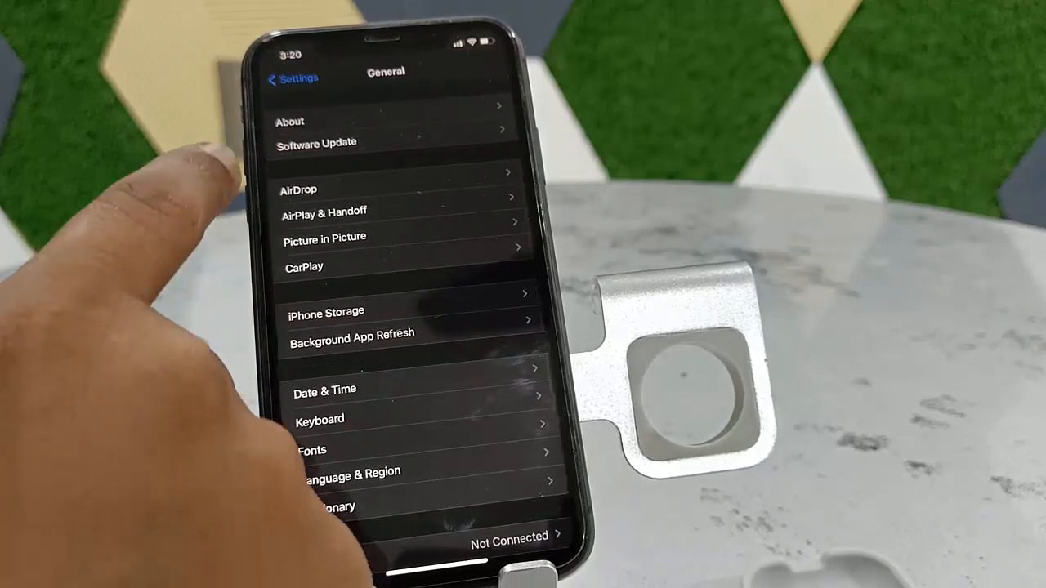
pyautogui.click(312, 141)
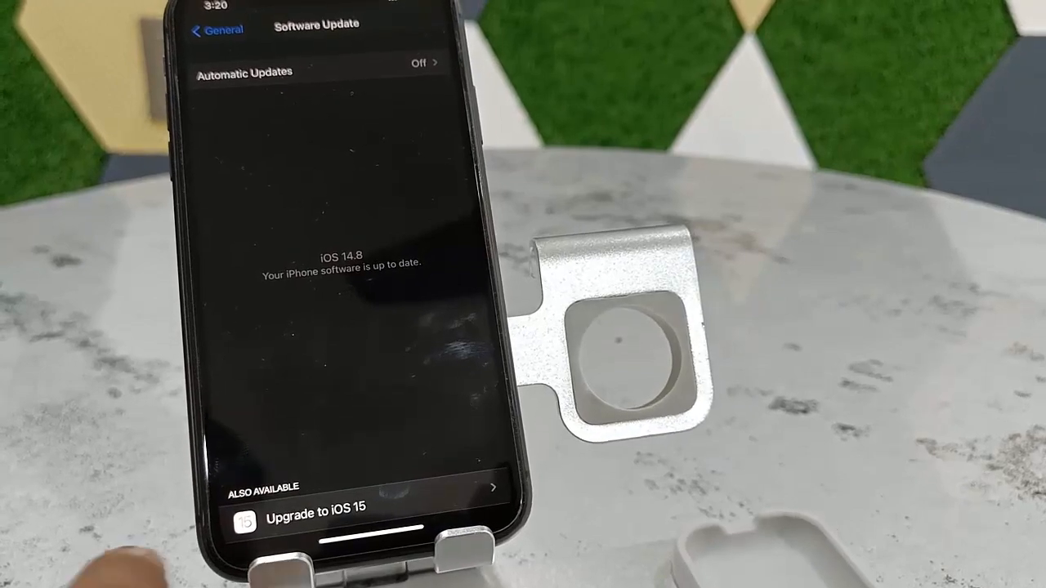
# - Choose Upgrade to iOS 15 and Download and Install to reach the license terms
pyautogui.click(320, 521)
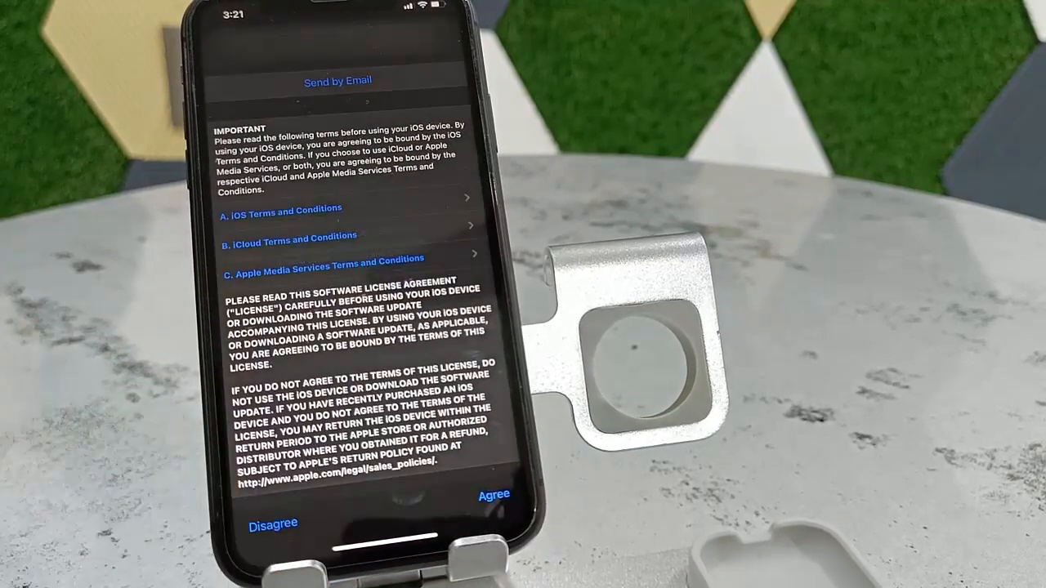
# - Agree to the software license terms and let iOS 15 download
pyautogui.click(481, 494)
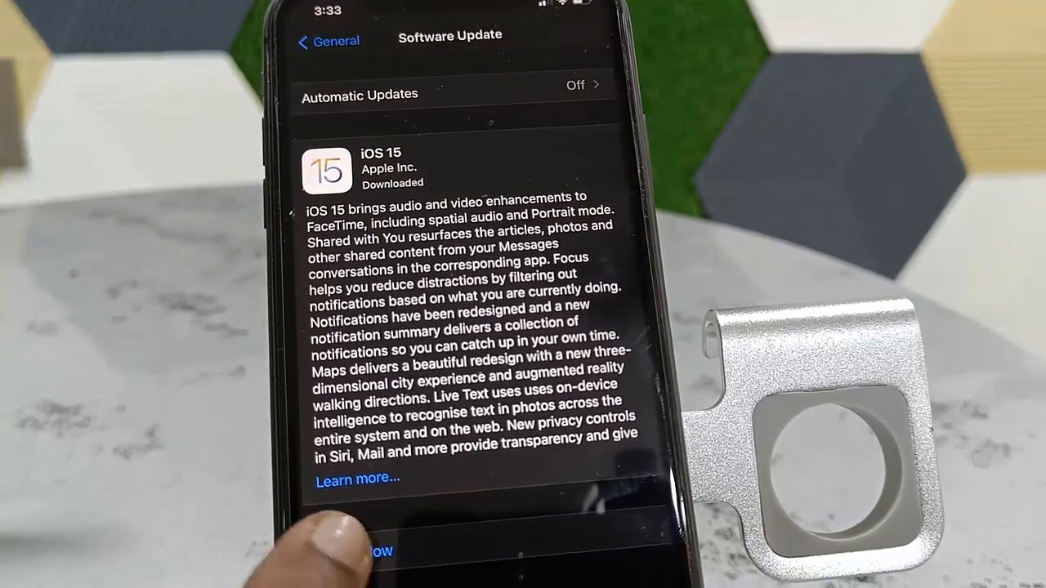
# - Install iOS 15 now and wait for the restart into setup
pyautogui.click(375, 550)
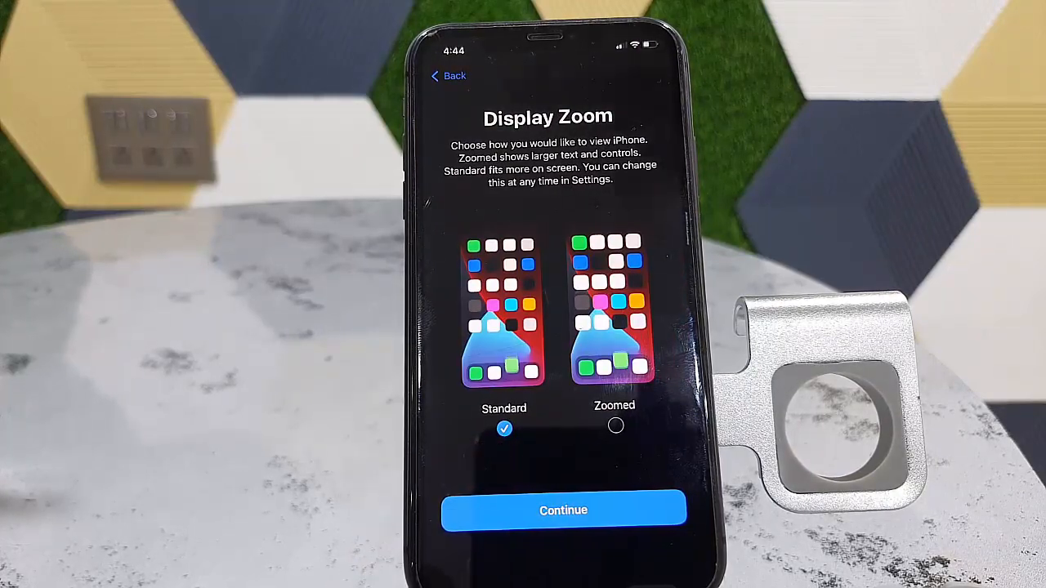
# - Keep Standard Display Zoom and continue through setup to the home screen
pyautogui.click(566, 508)
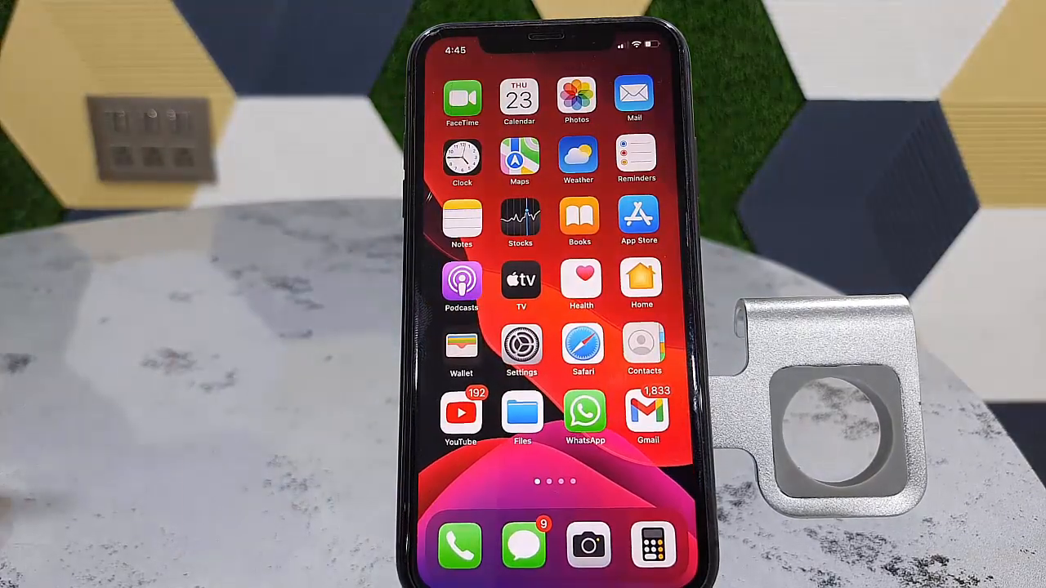
# - Reopen Settings and scroll down the iOS 15 list toward app settings
pyautogui.hscroll(3)
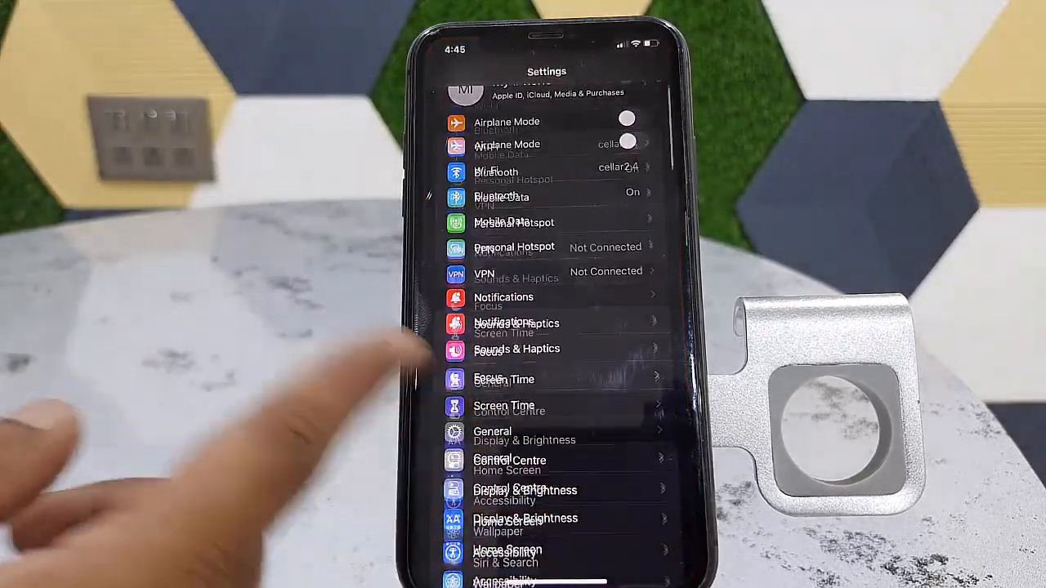
pyautogui.scroll(-3)
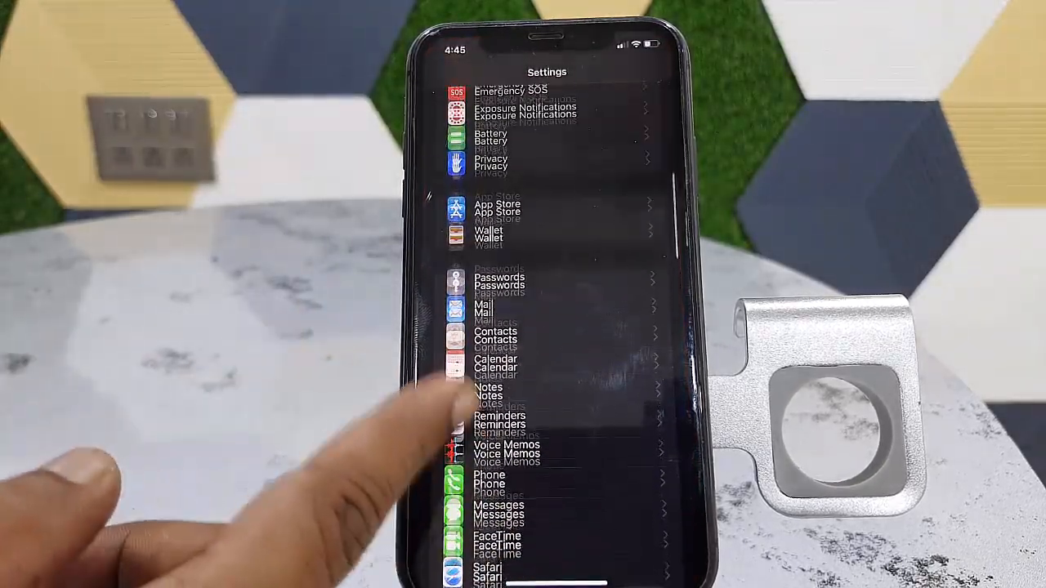